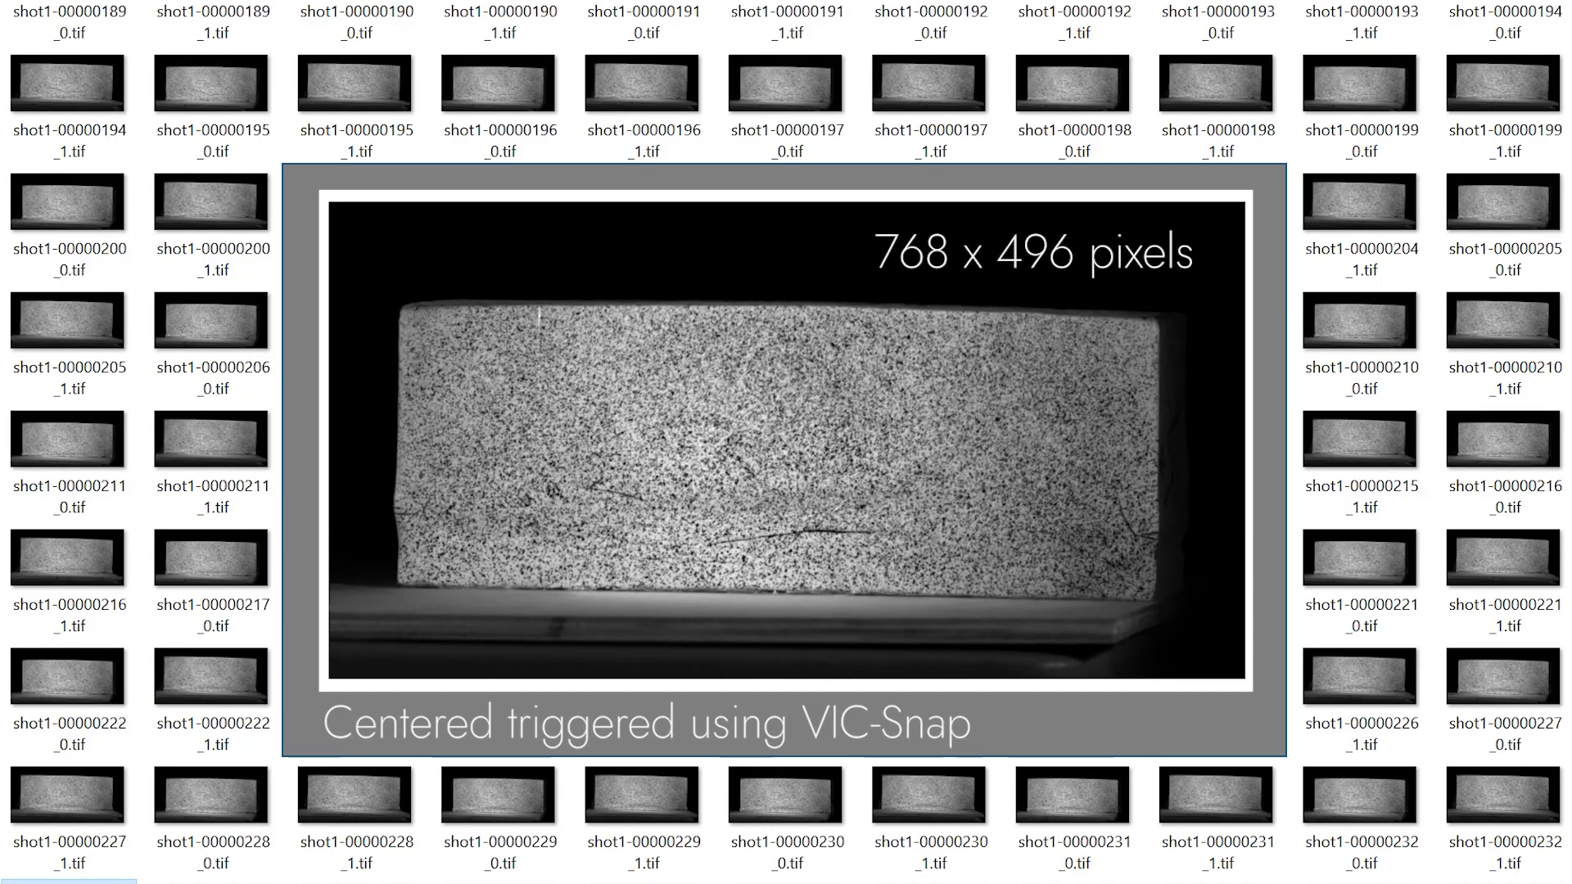
- Scroll through the shot1 TIFF image pair thumbnails in File Explorer
scroll("down", 3)
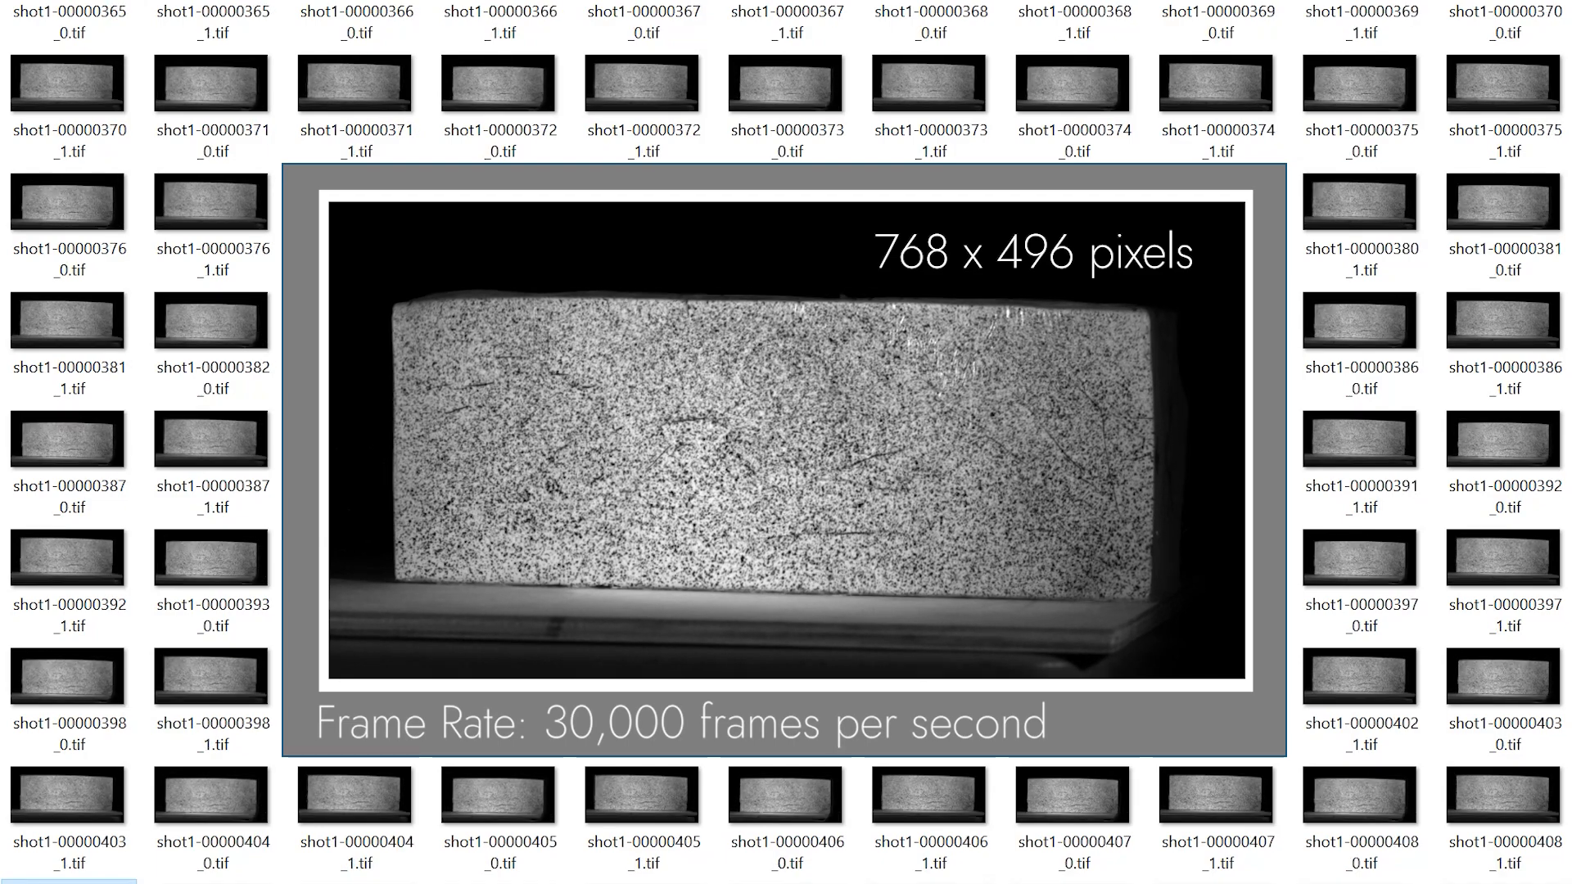
scroll("down", 3)
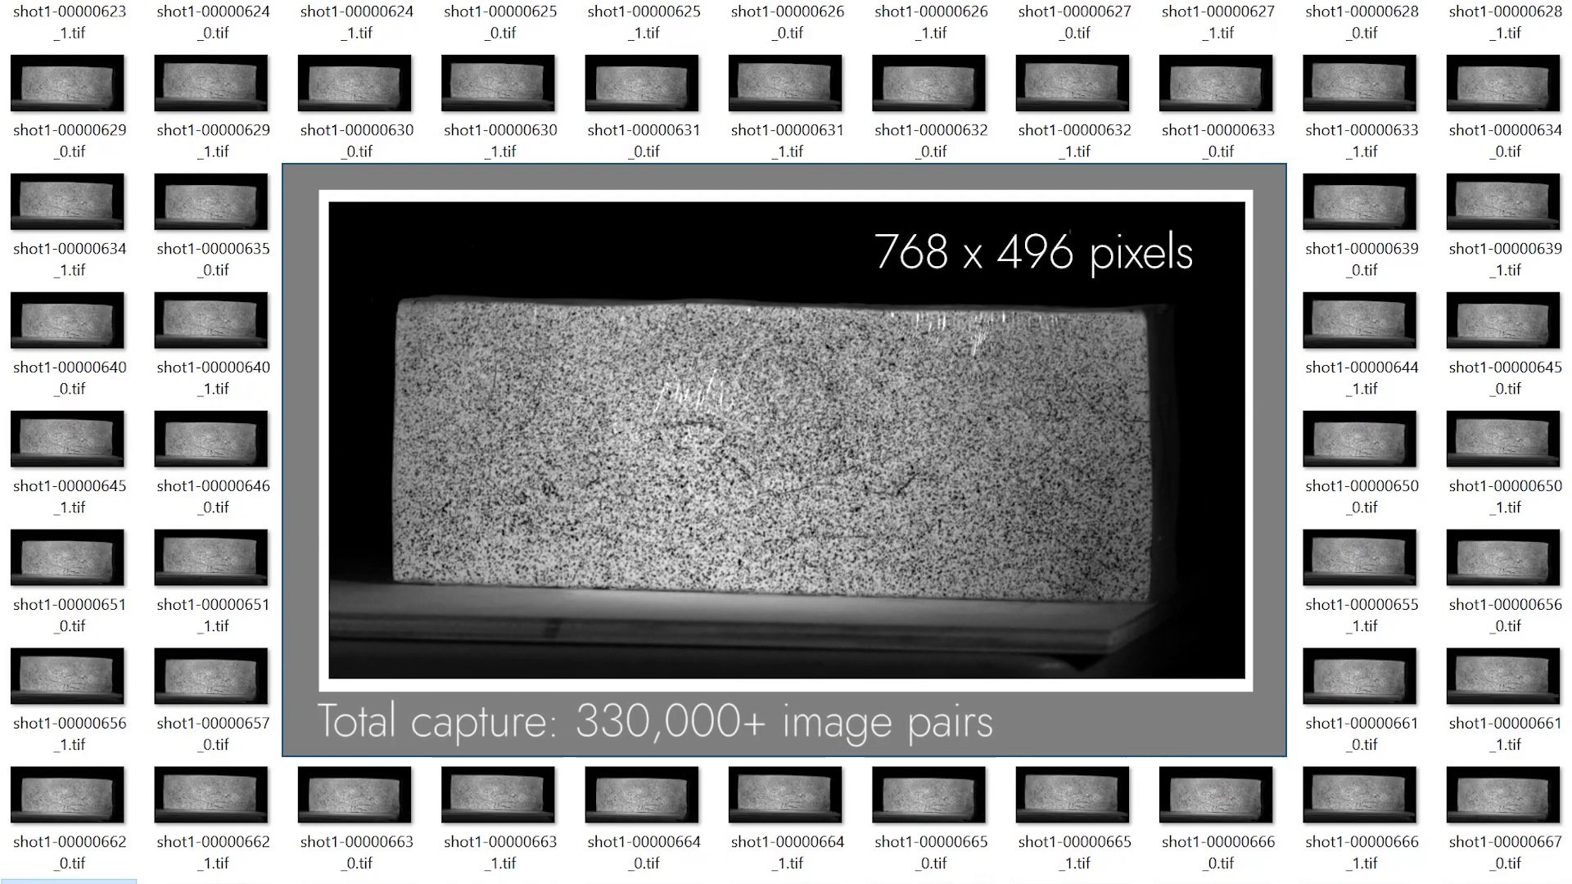
scroll("down", 3)
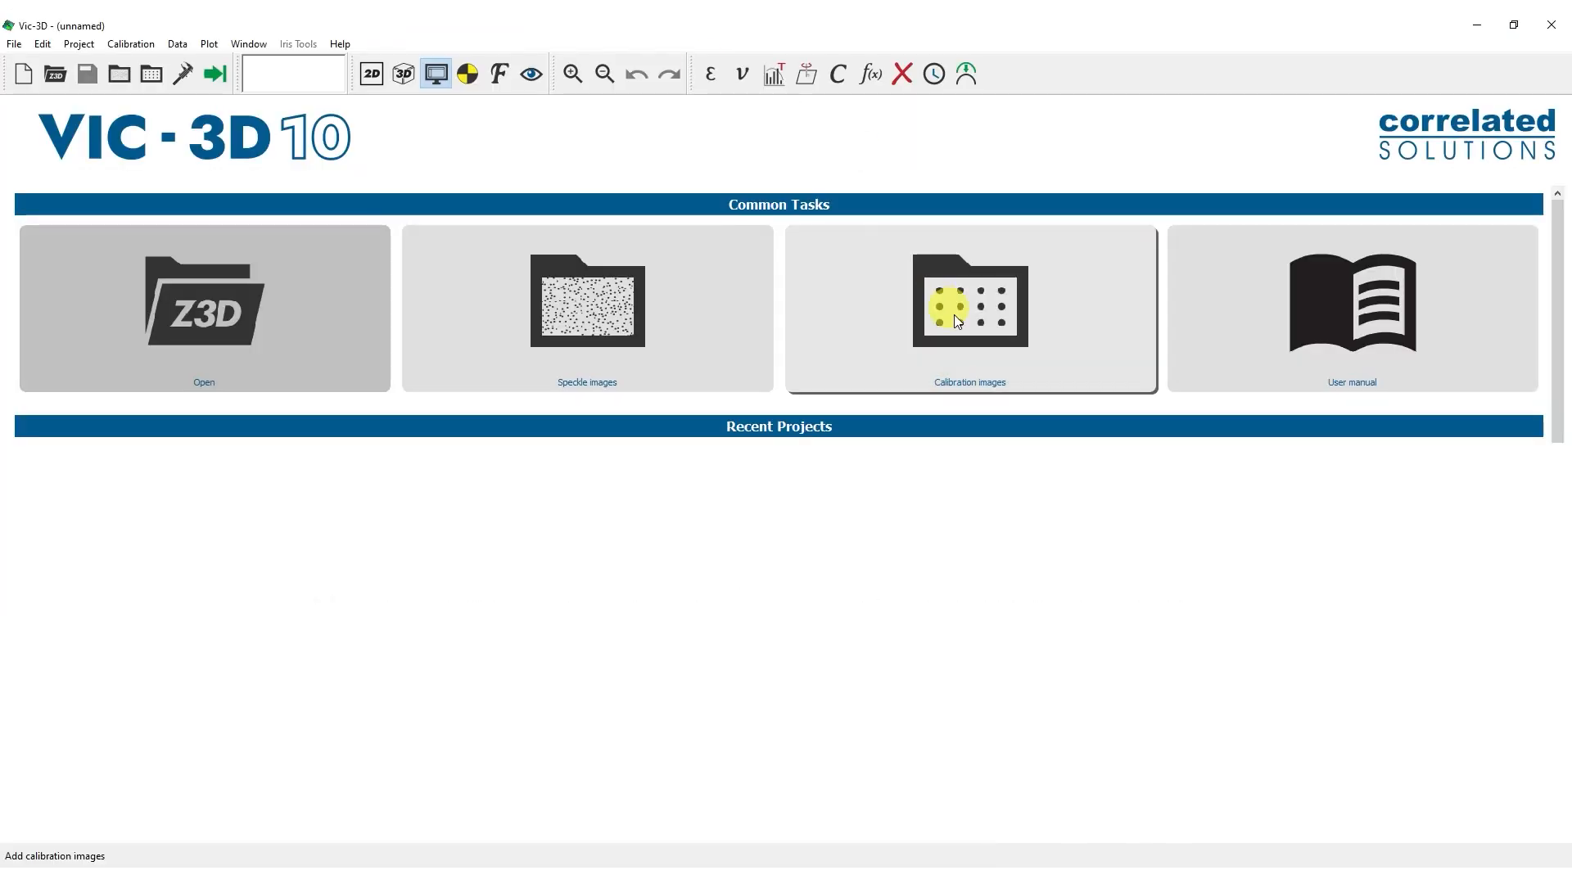
- Load the shot1 speckle images, outline the gel block as the AOI, and run correlation
left_click(969, 308)
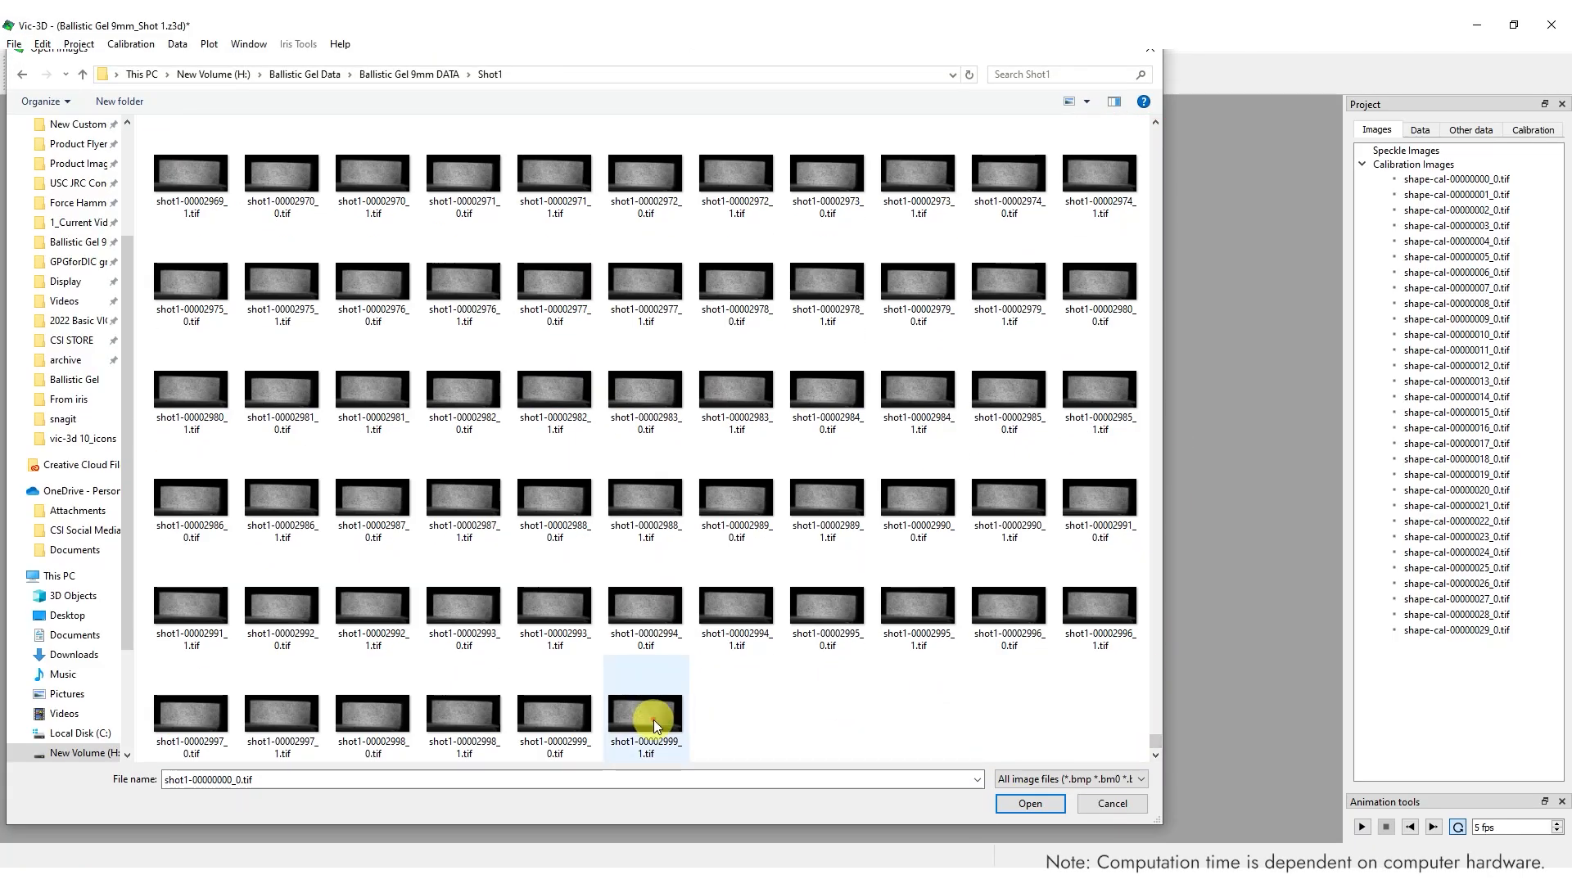
left_click(1028, 804)
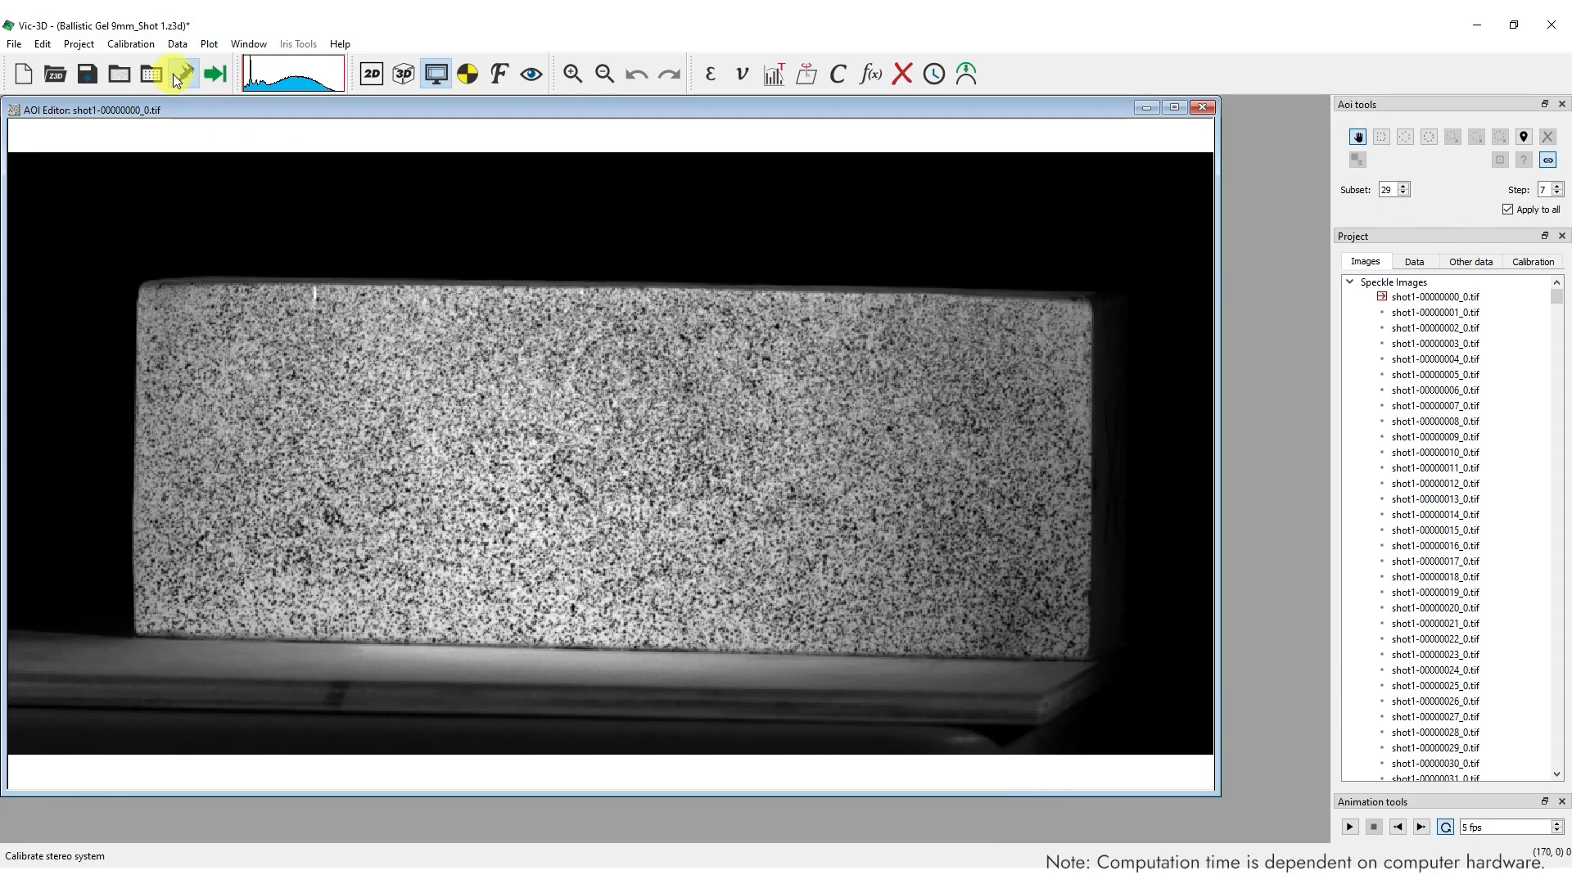
left_click_drag(146, 306, 1053, 312)
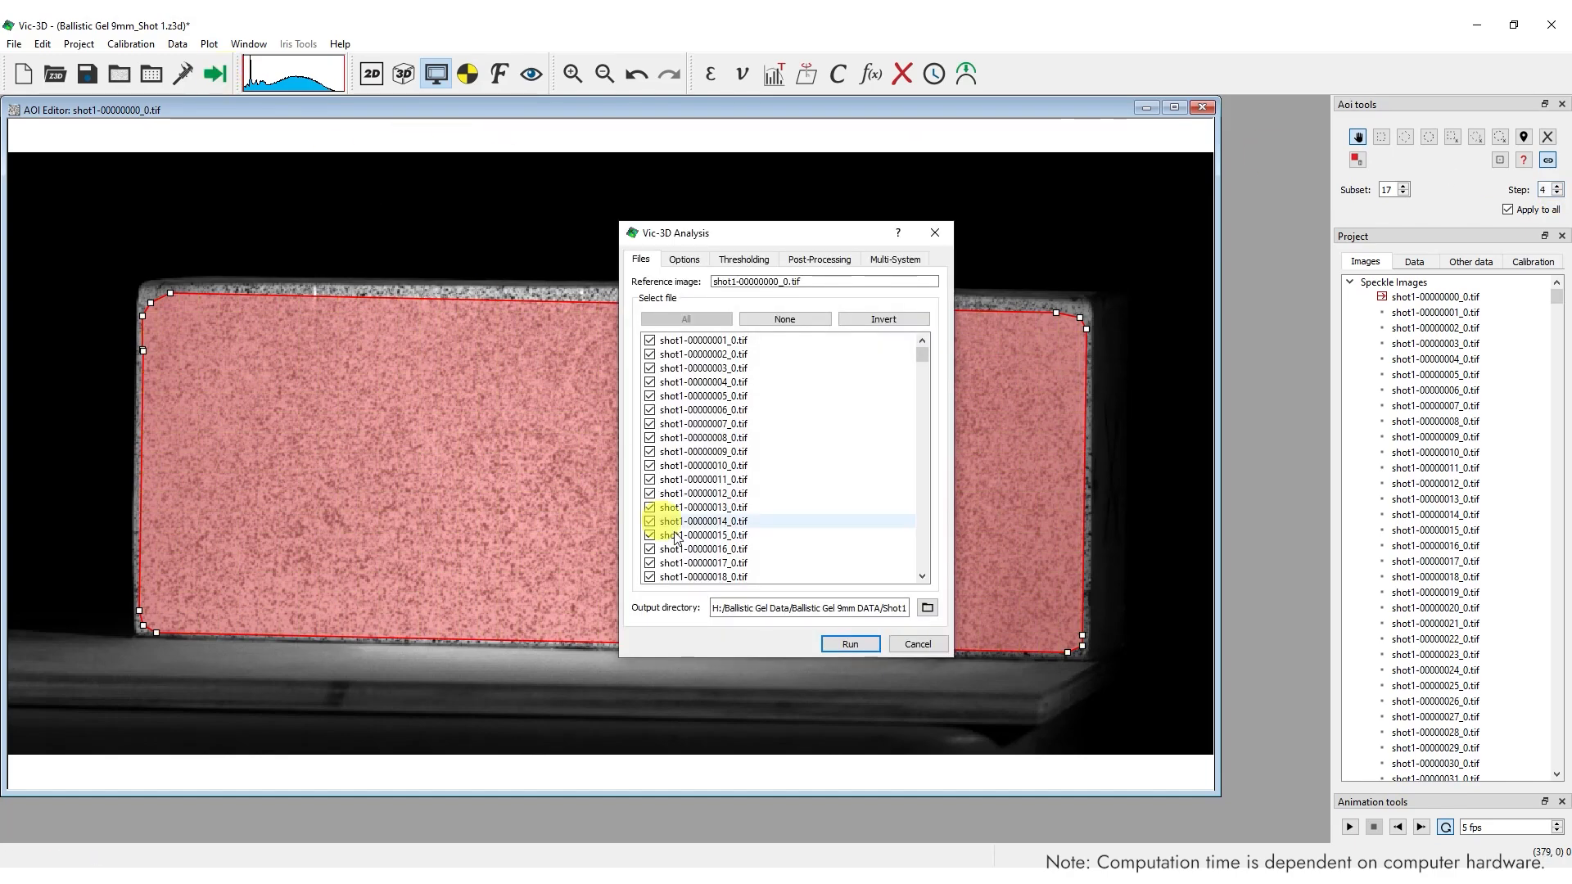
left_click(849, 643)
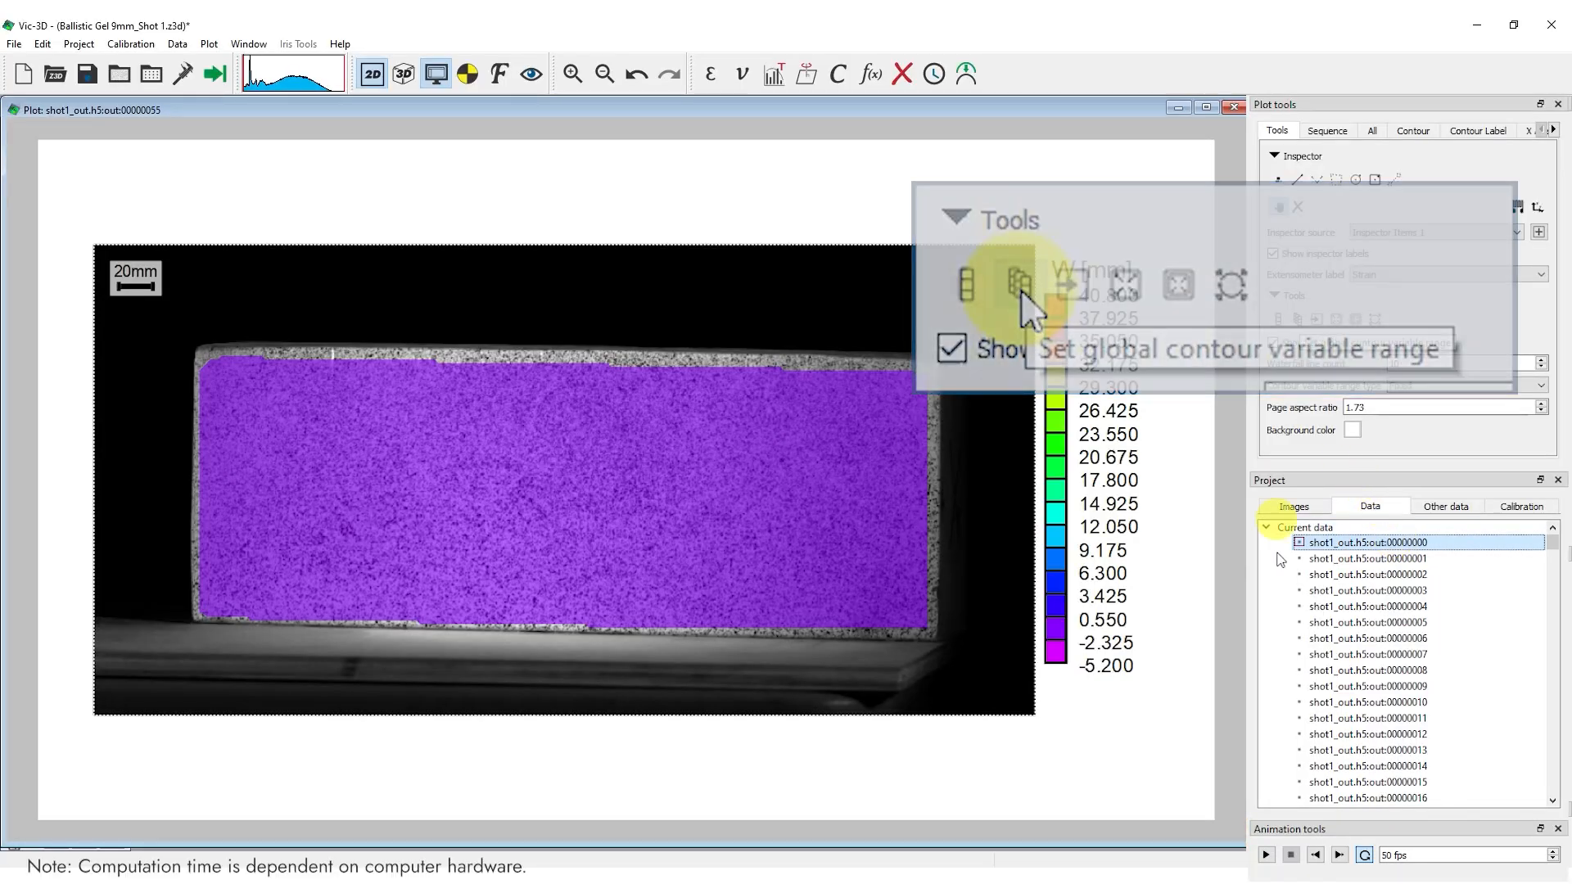
- Apply a fixed global contour range to the W plot across all frames
left_click(1319, 853)
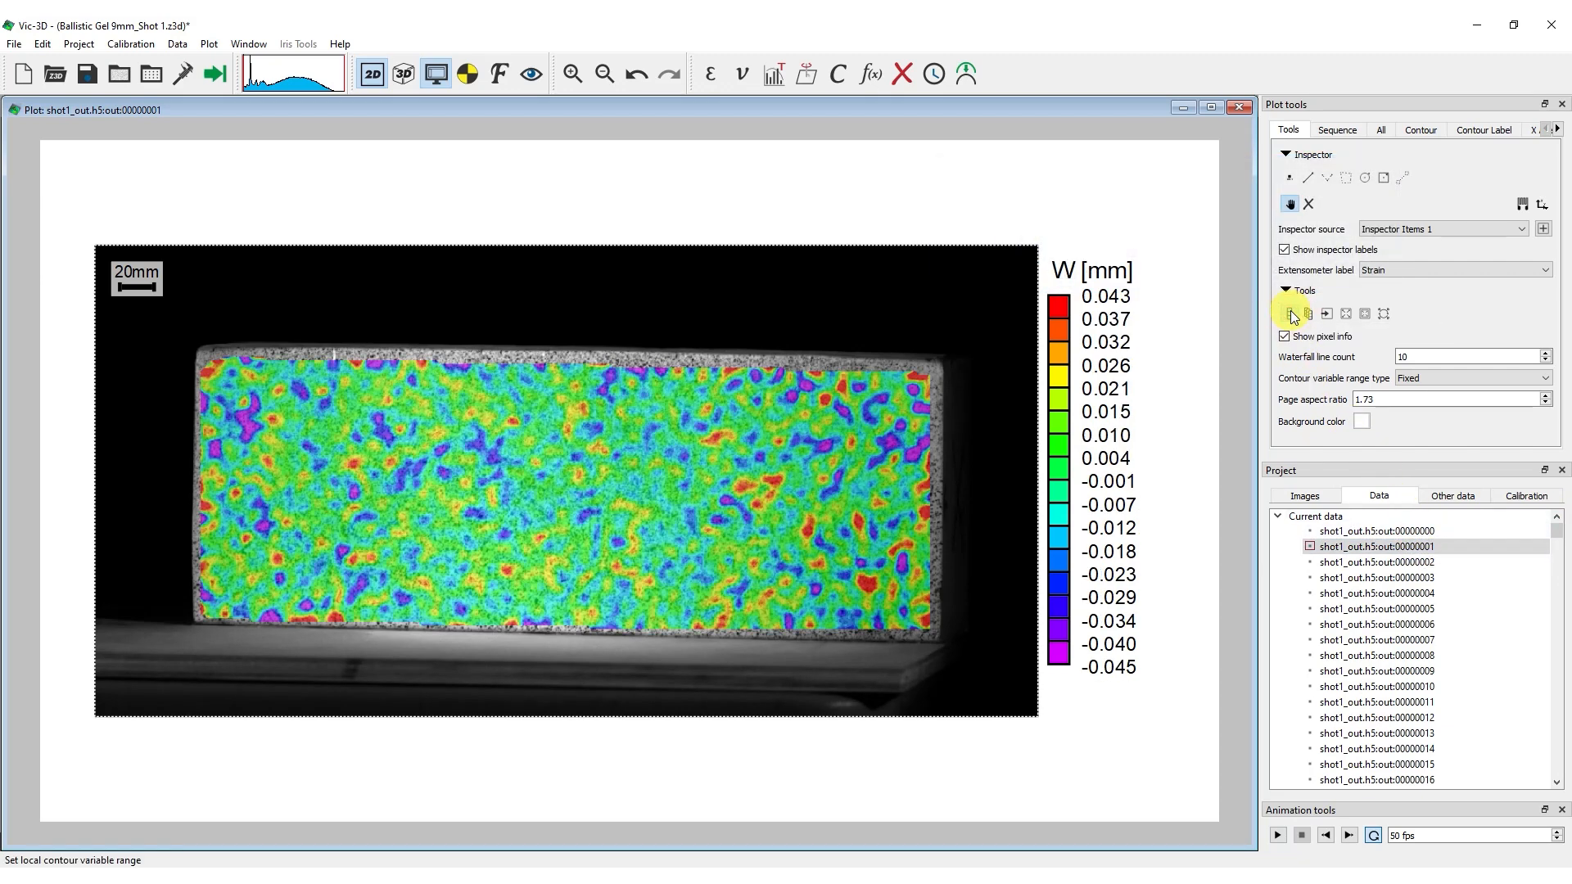
- Fit the W contour range to the current frame and step back one frame
left_click(1277, 835)
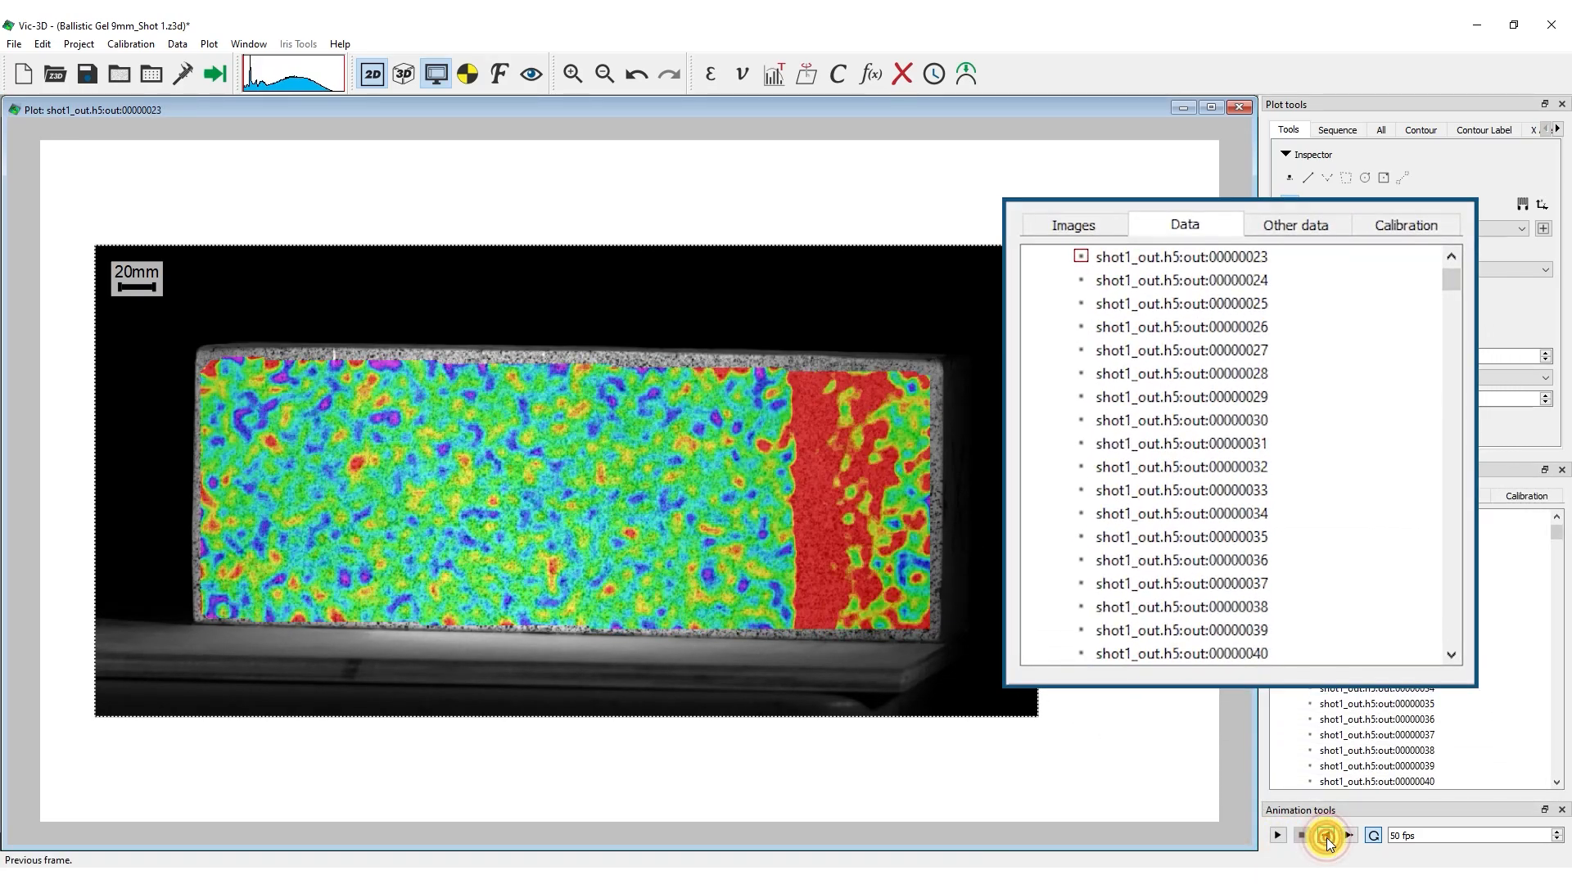
left_click(1326, 835)
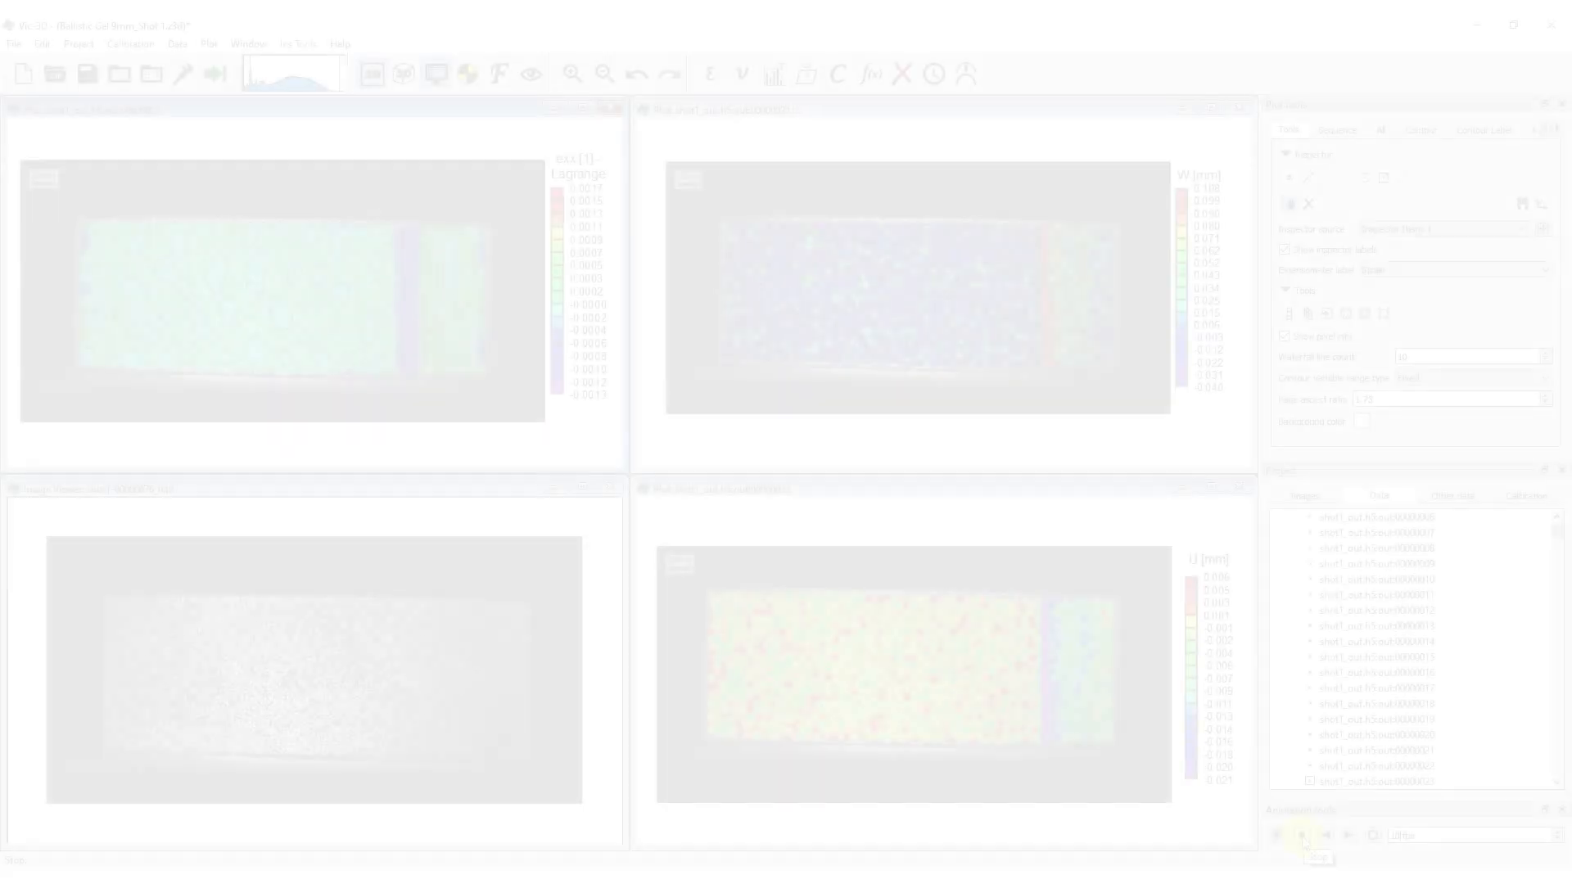
- Play, stop and step back the tiled exx, W and U plot animation
left_click(1304, 835)
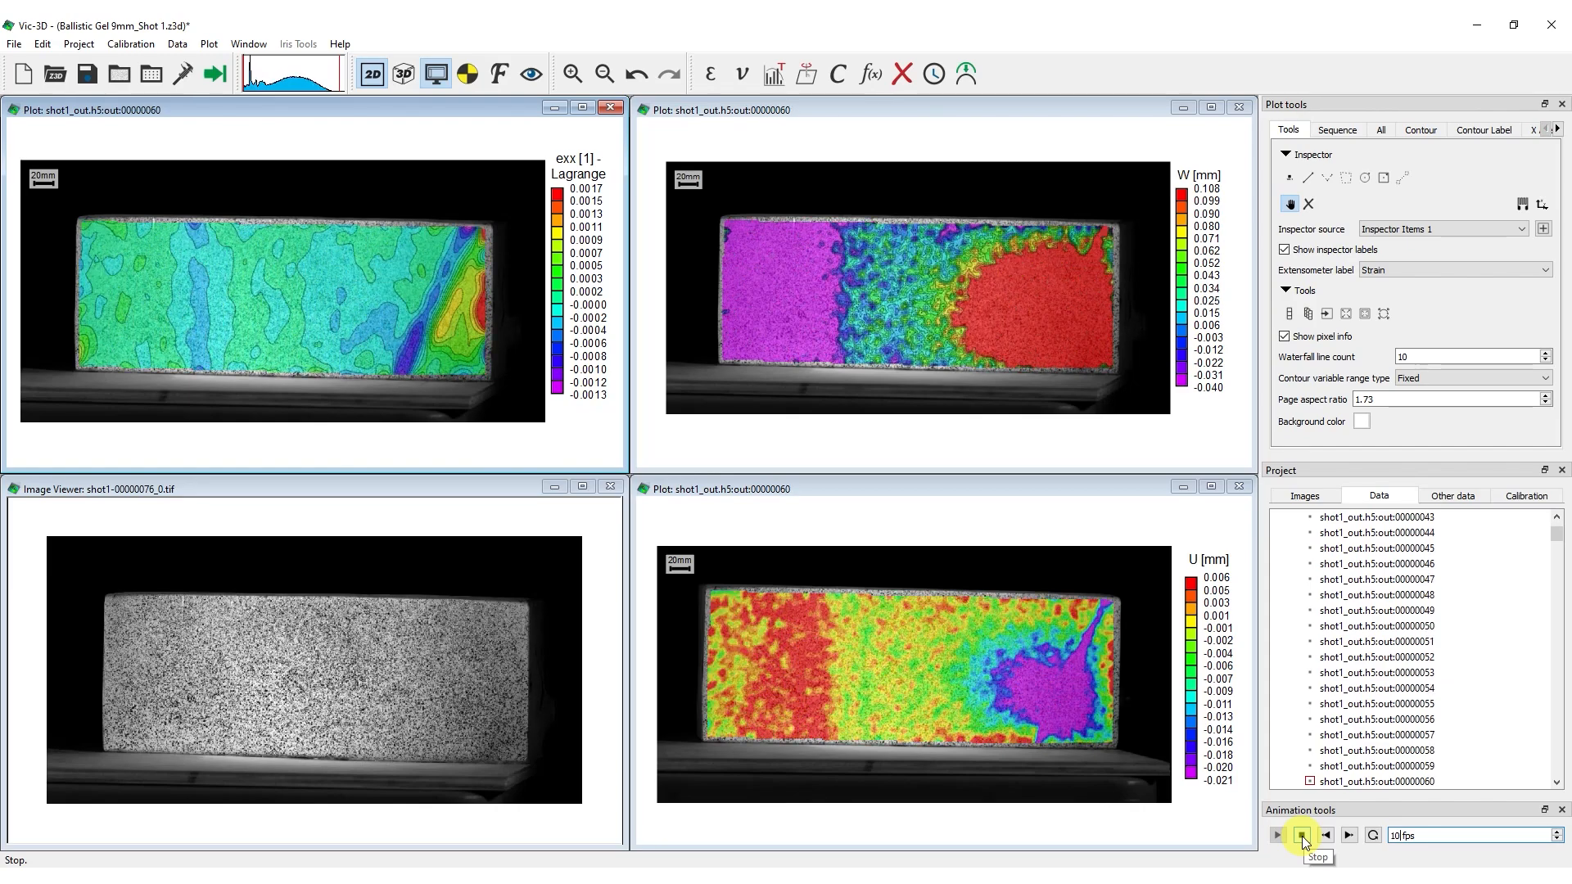
left_click(1298, 835)
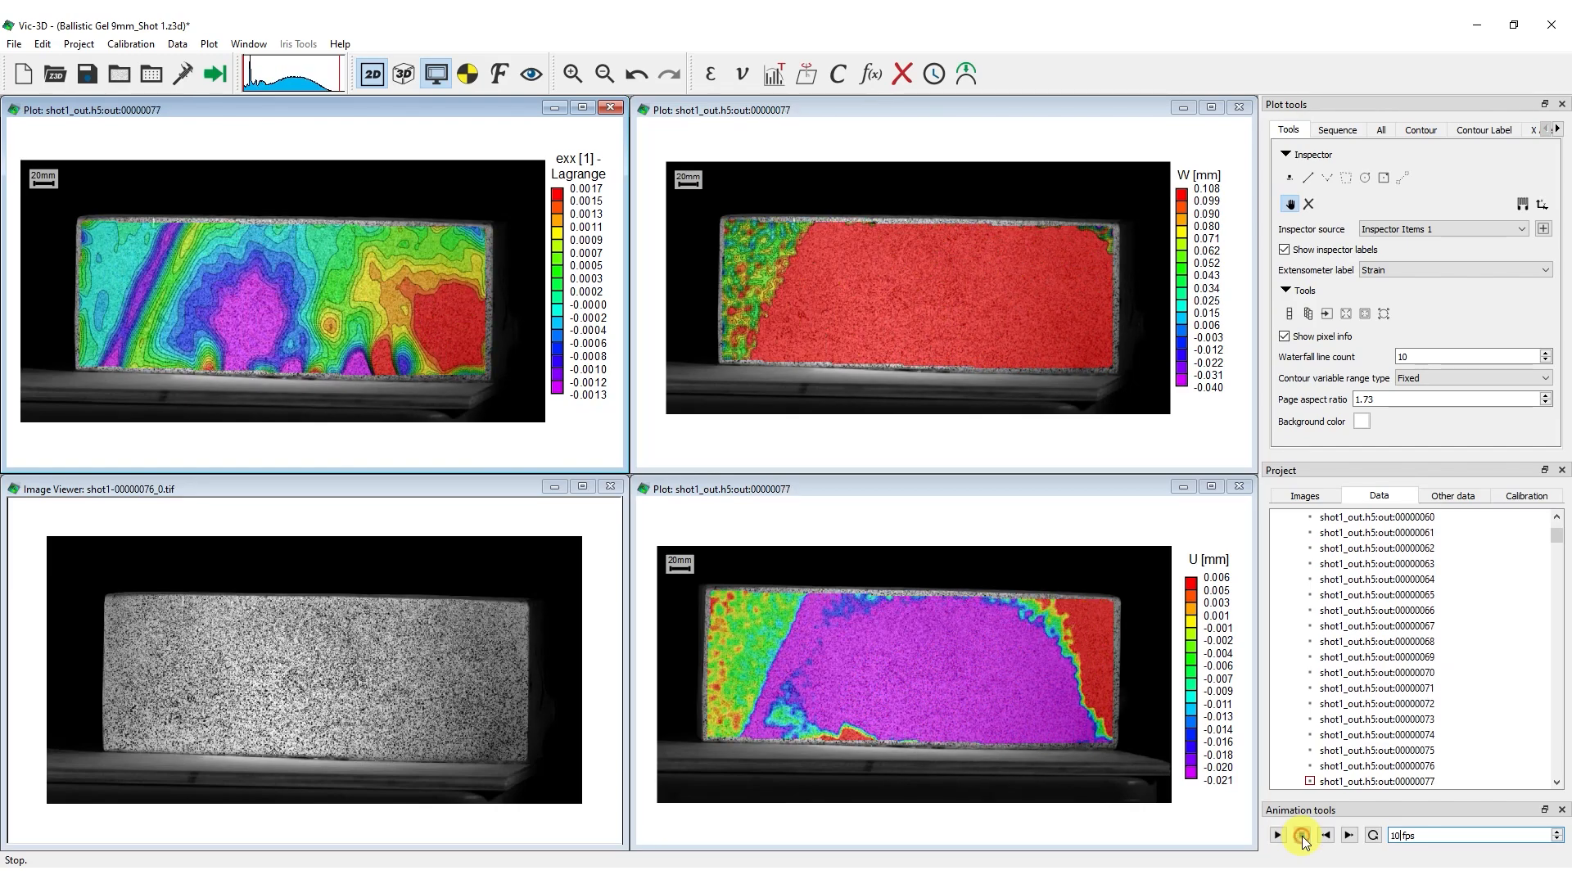
left_click(1326, 835)
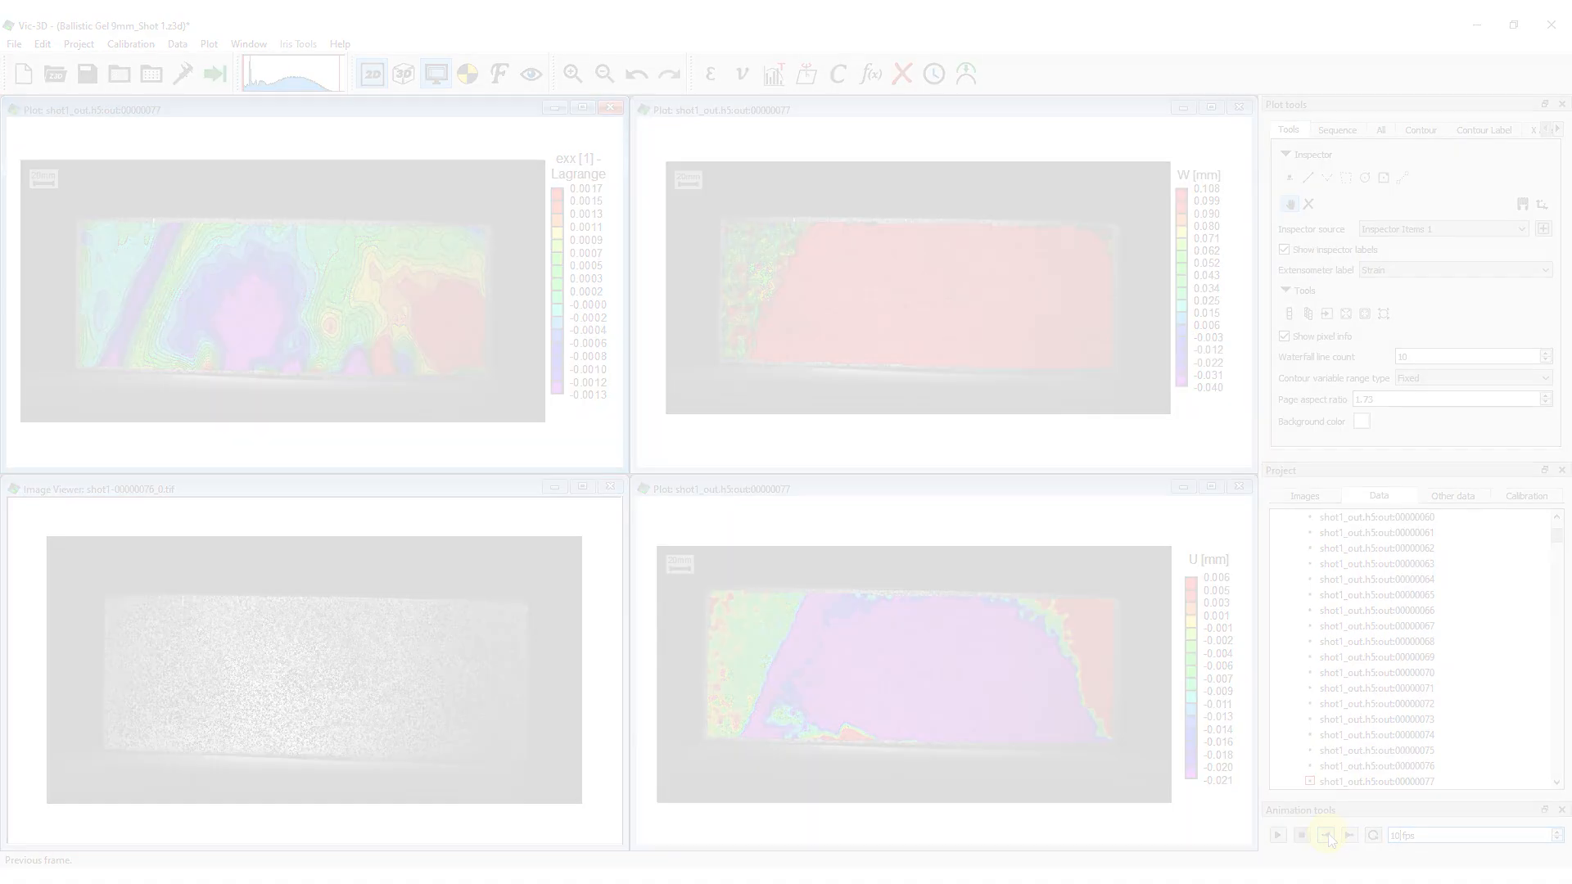
left_click(1276, 835)
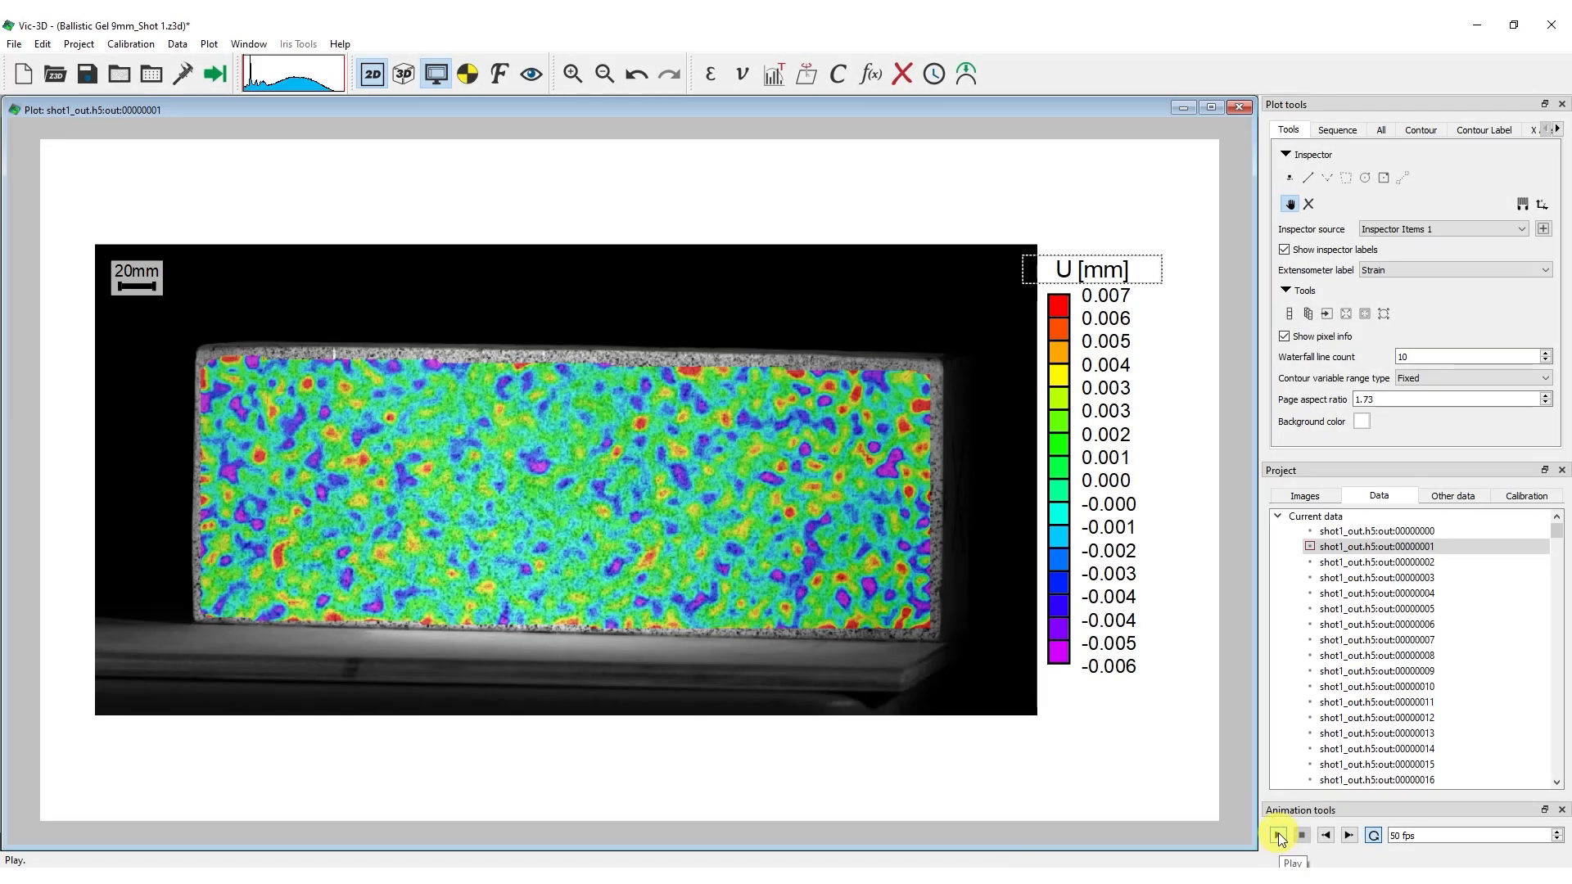
- Play the single U displacement animation, then the exx strain animation
left_click(1278, 835)
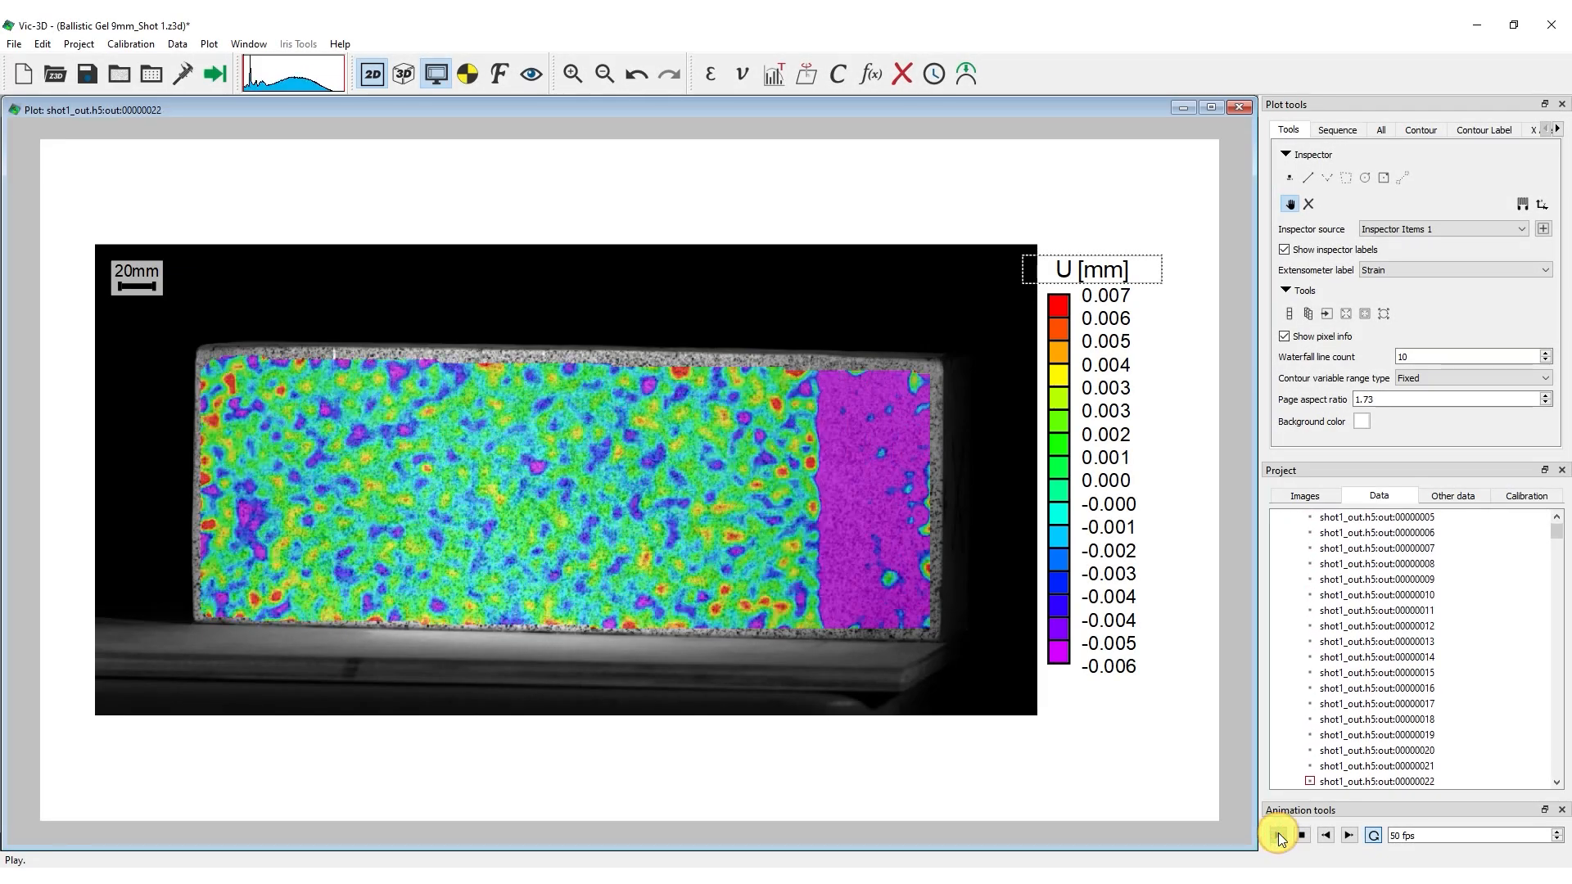
left_click(1280, 834)
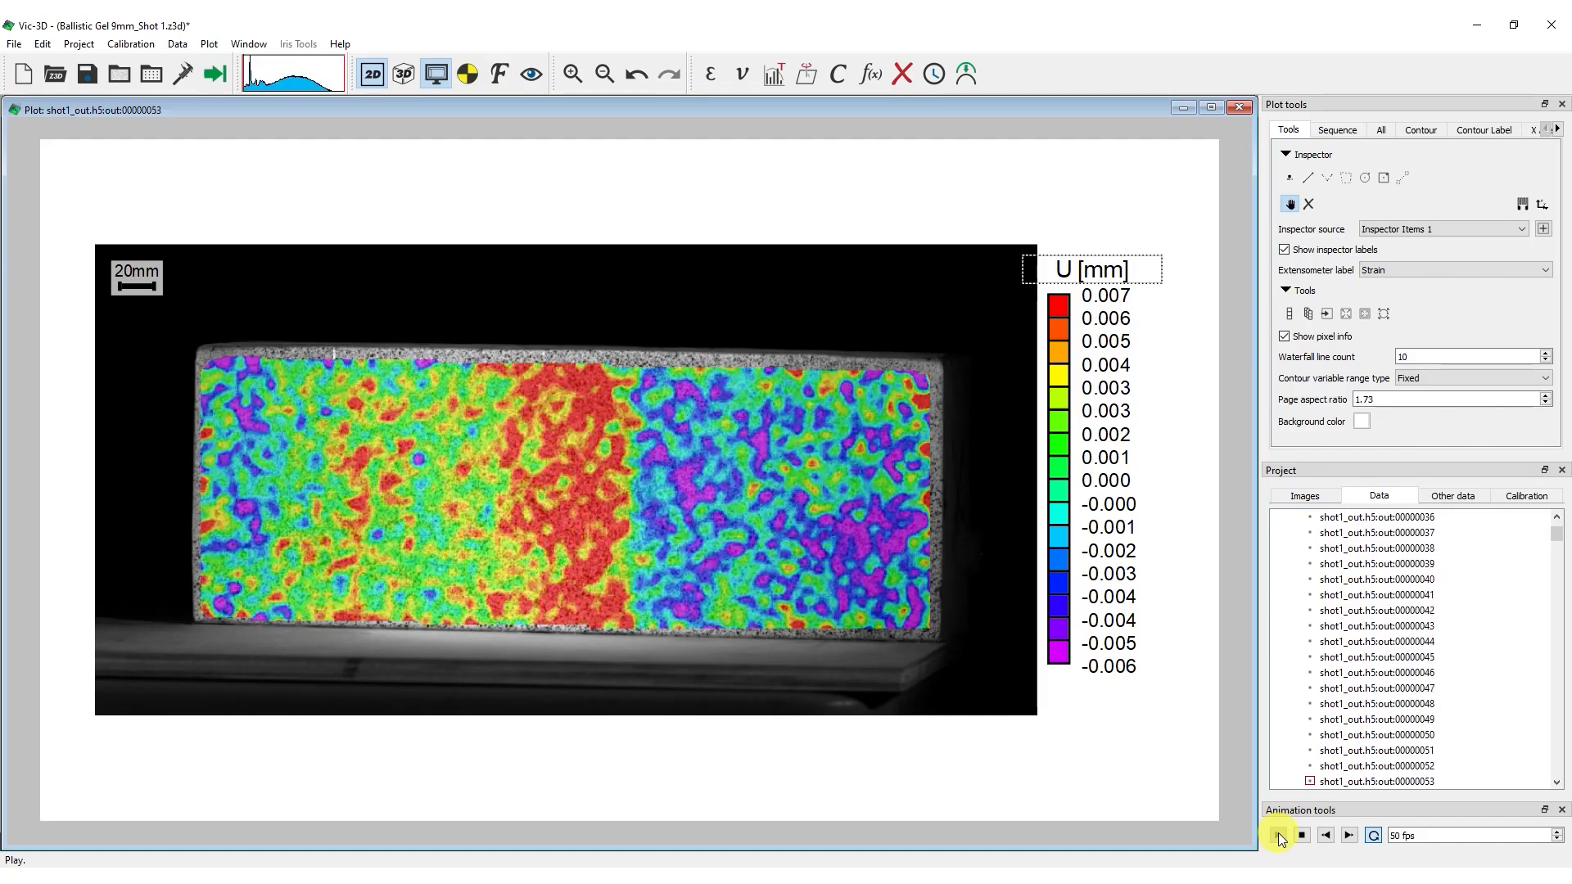
left_click(1279, 834)
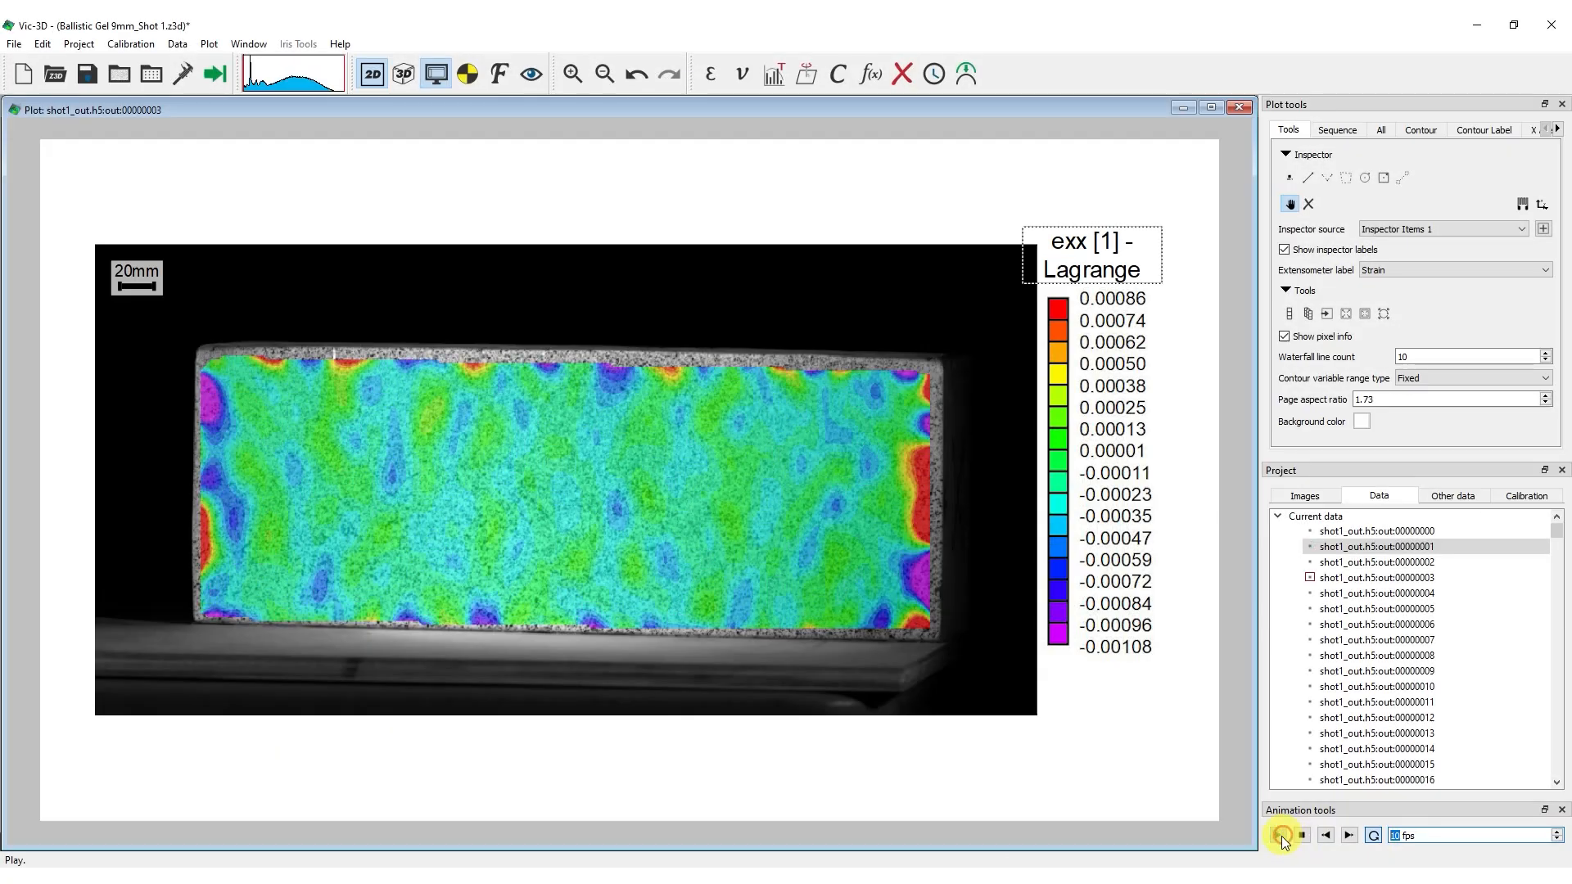
- Play the exx strain animation, then switch to the Iris presentation workspace
left_click(1300, 835)
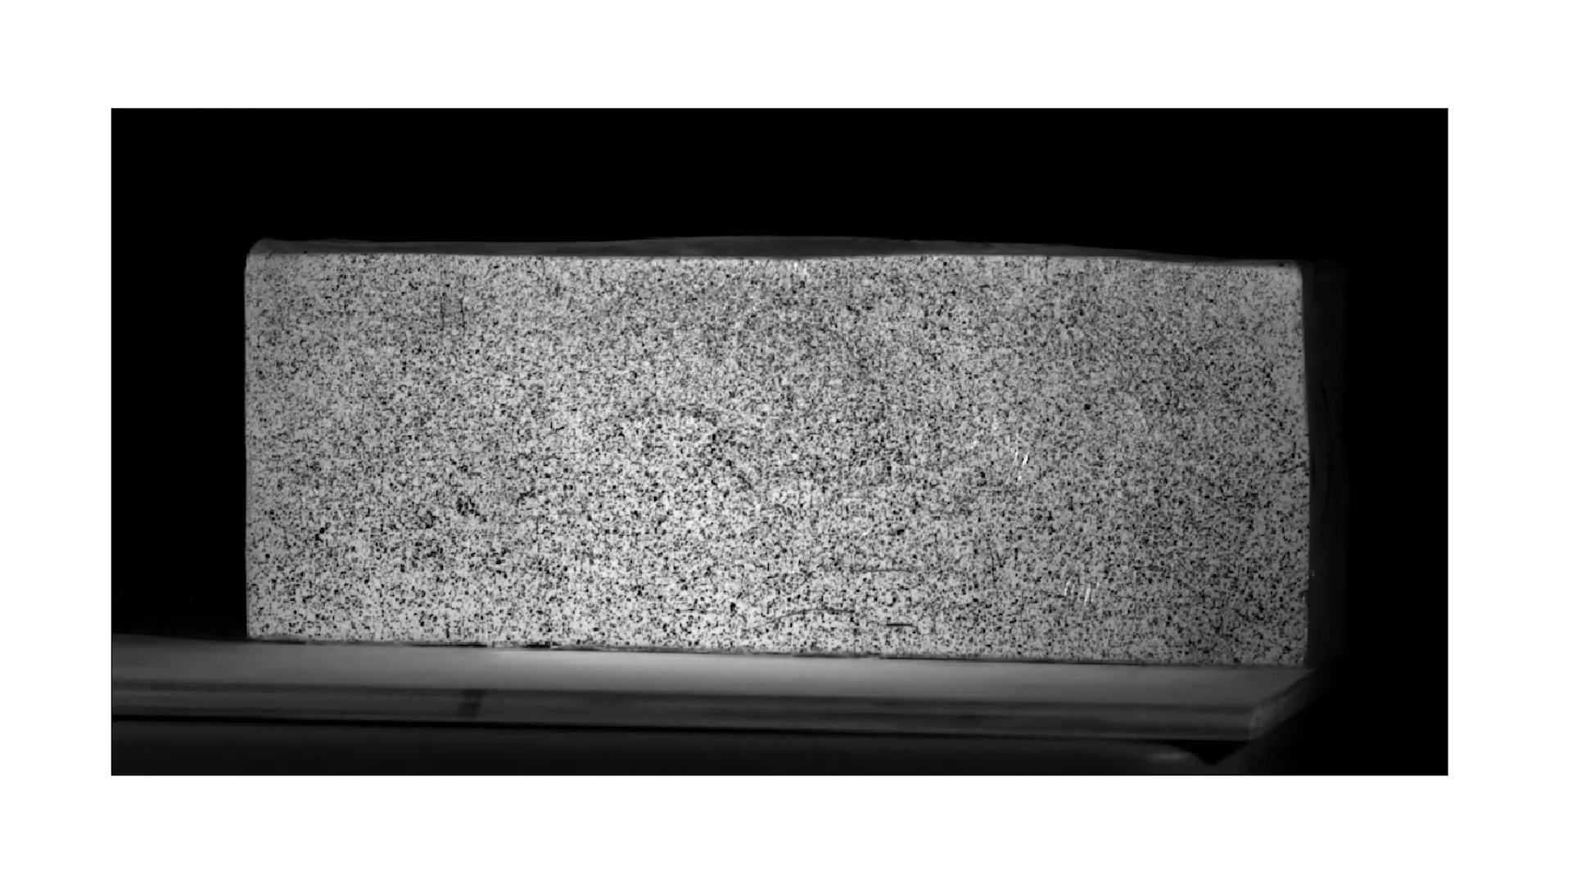
left_click(528, 73)
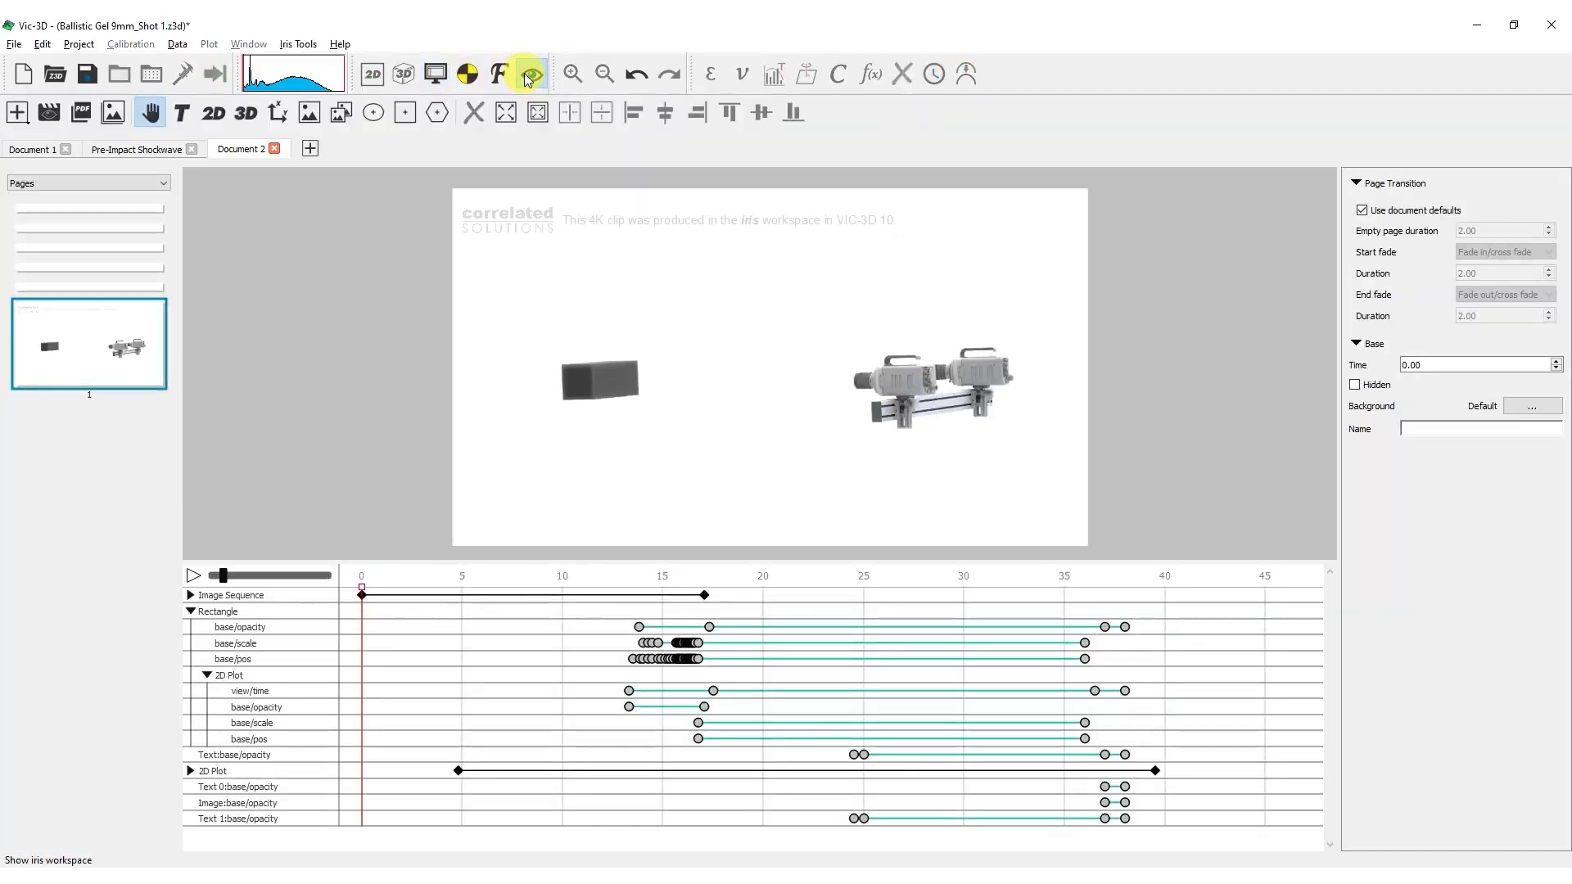